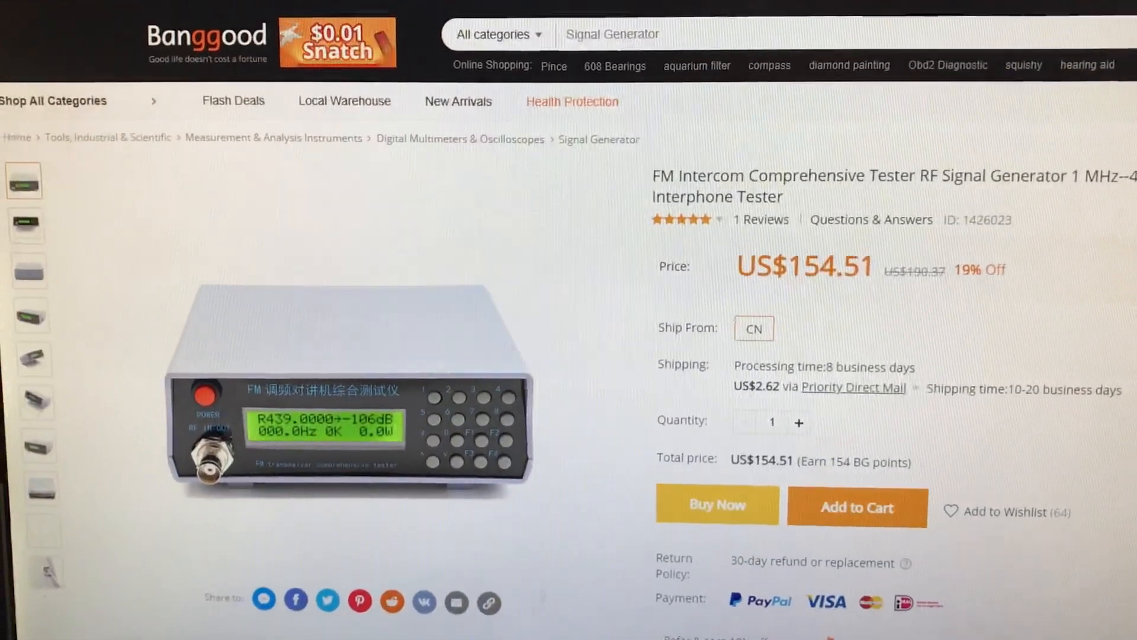
pyautogui.scroll(-3)
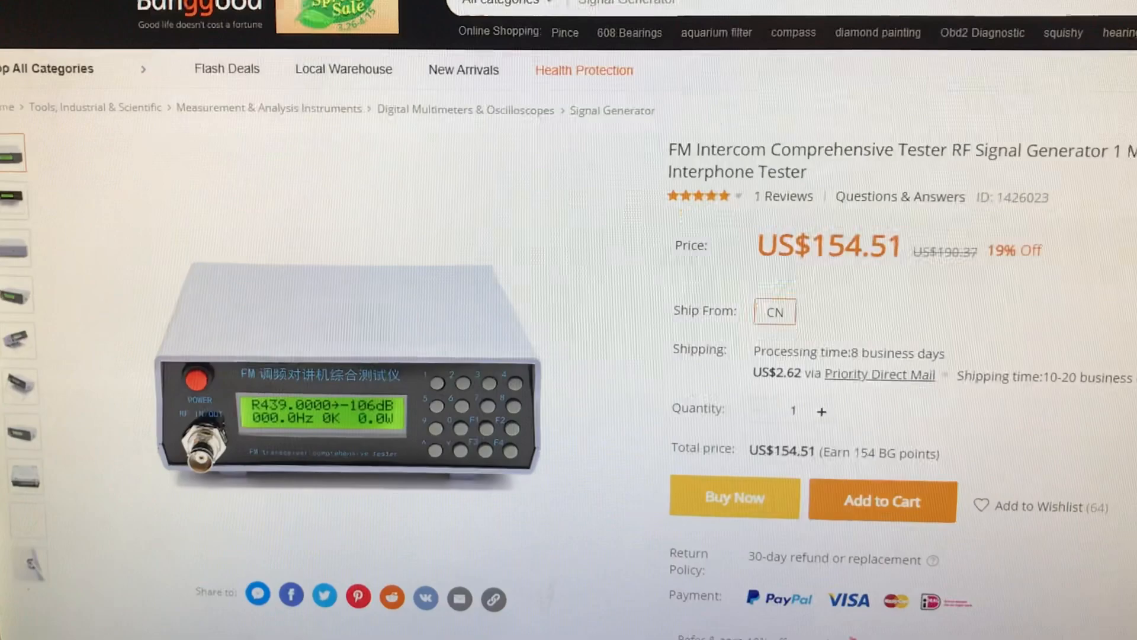
pyautogui.scroll(-3)
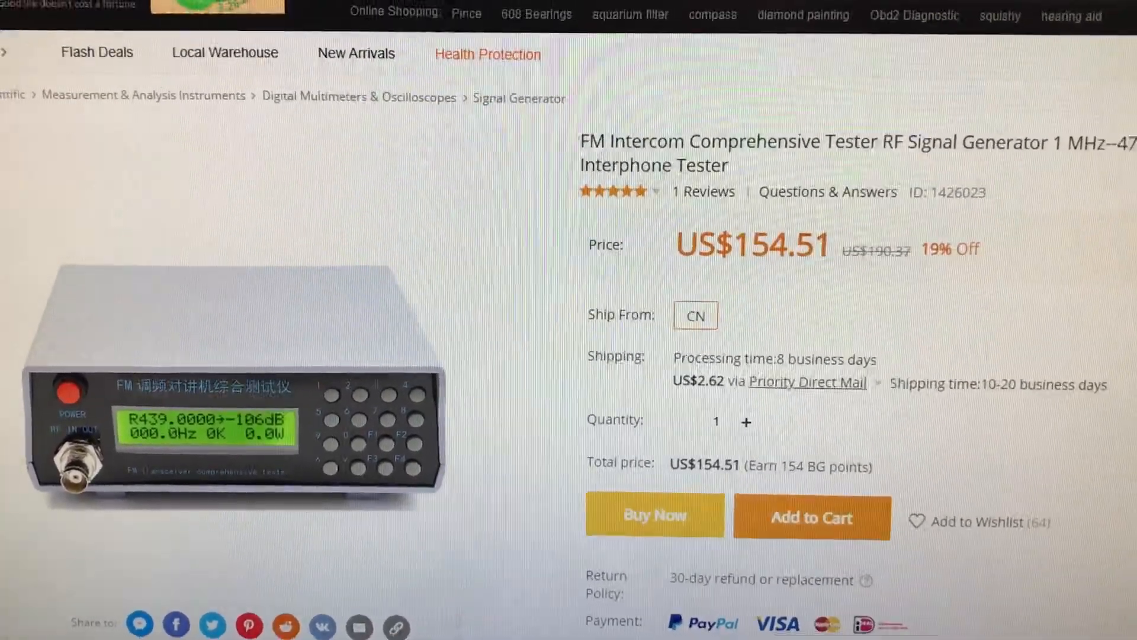
pyautogui.scroll(-3)
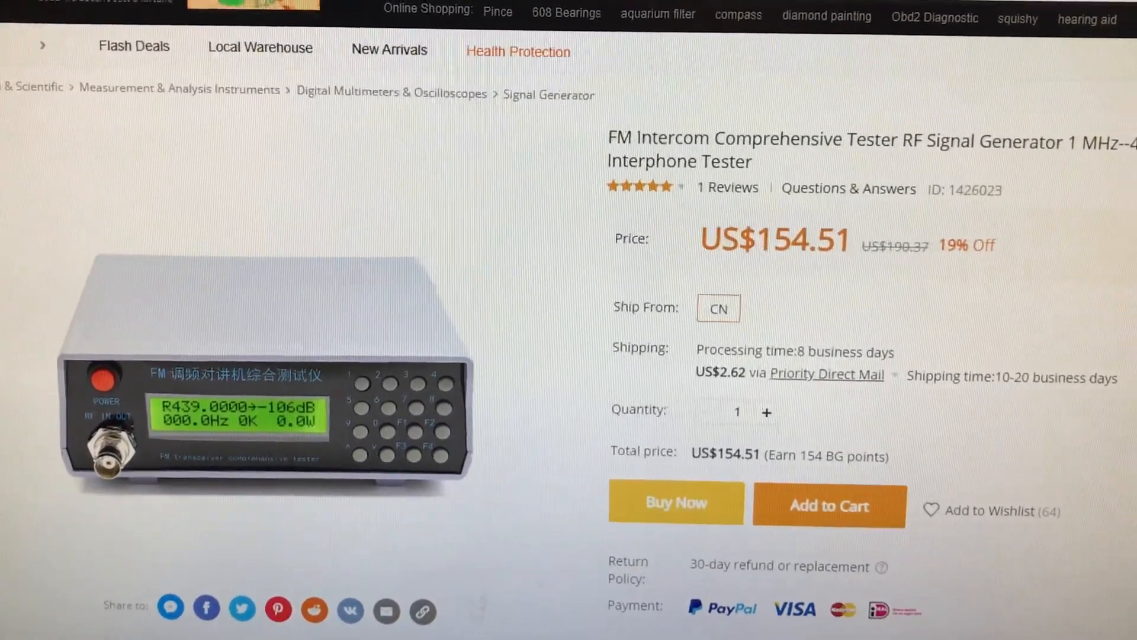
pyautogui.scroll(-3)
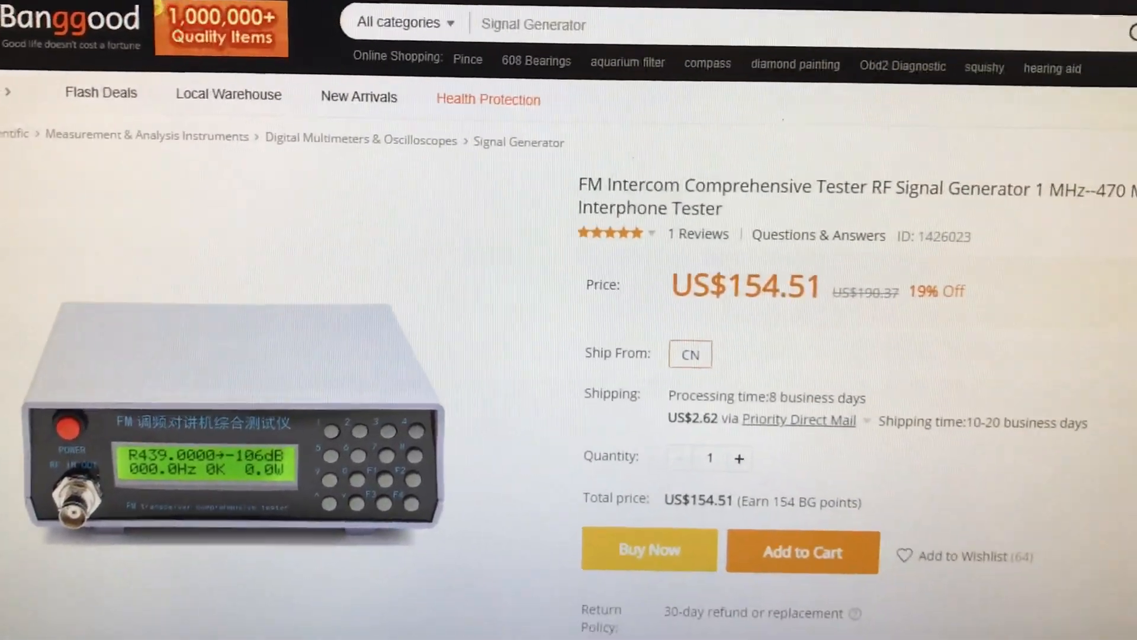
pyautogui.scroll(-3)
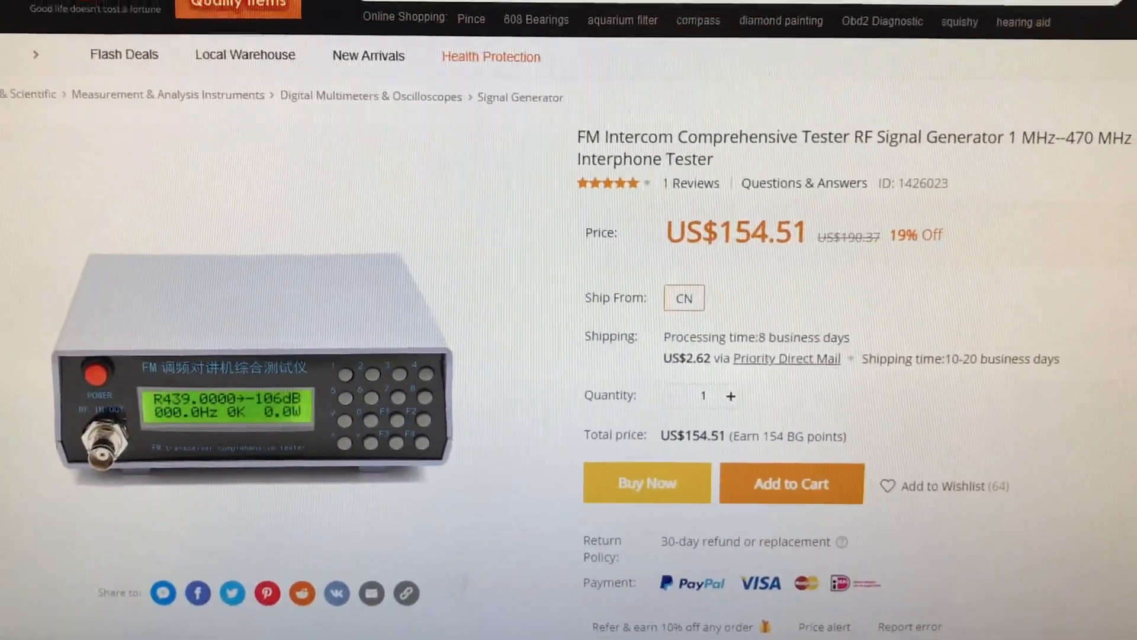